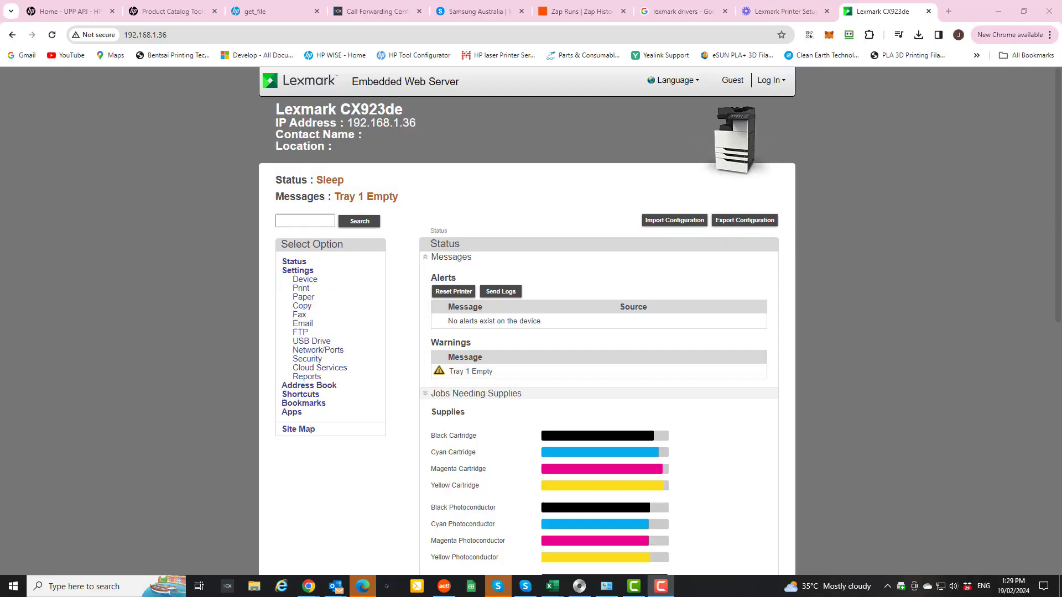
mouse_move(1005, 379)
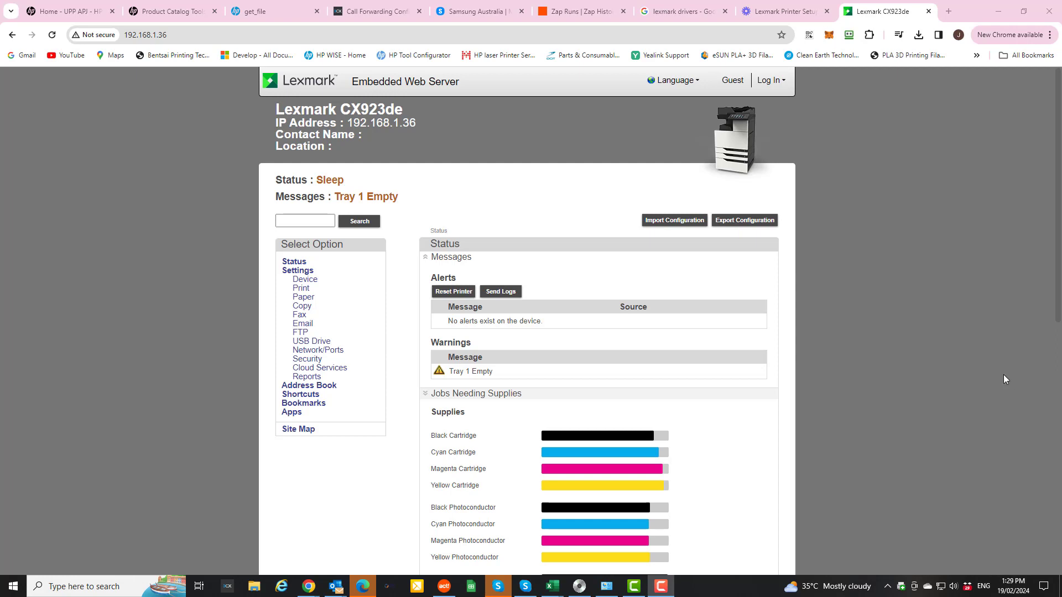
mouse_move(865, 304)
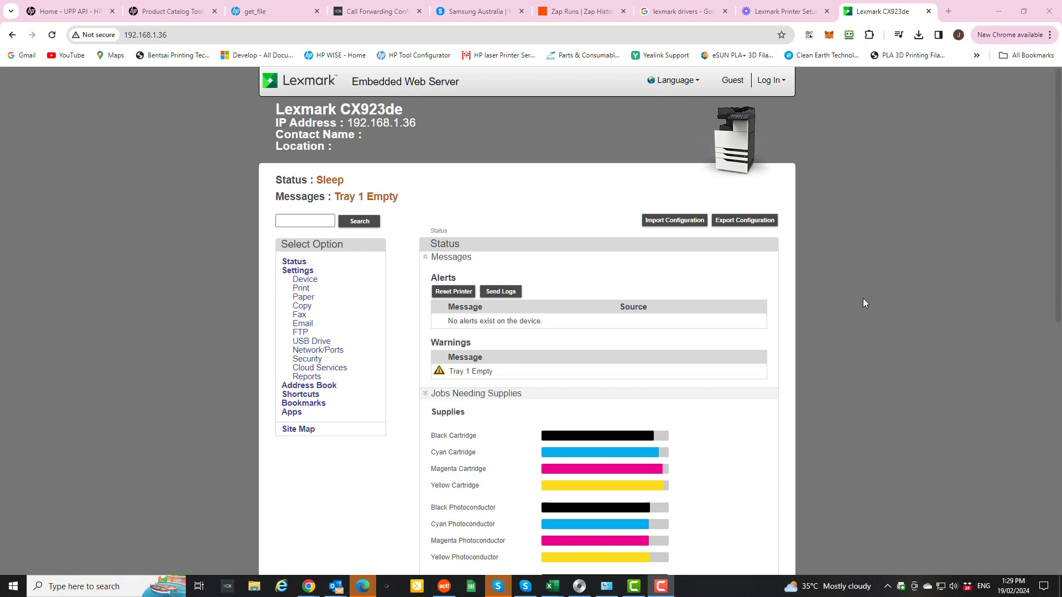
mouse_move(887, 398)
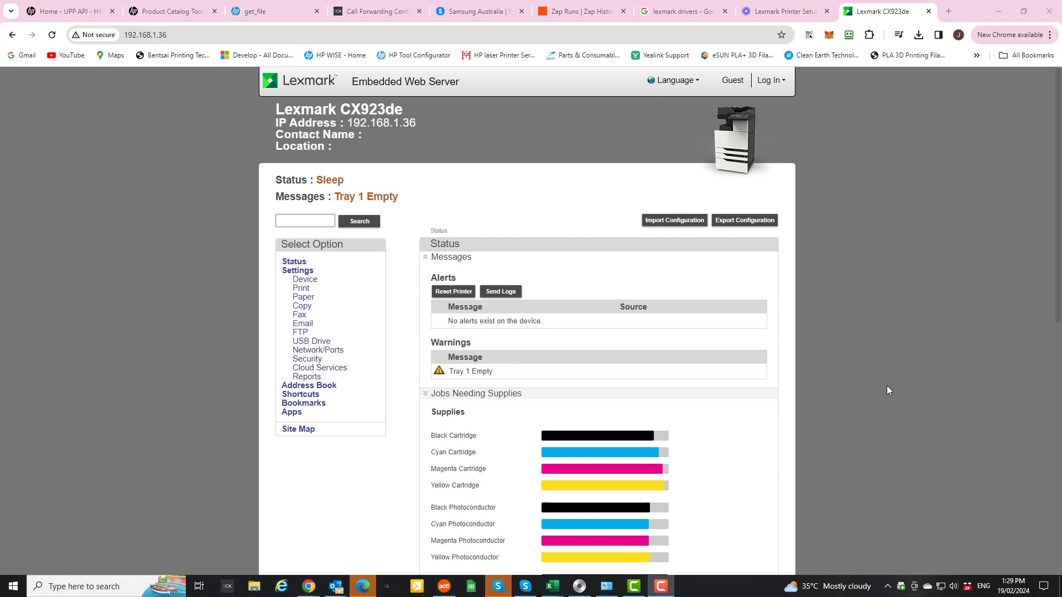
mouse_move(881, 257)
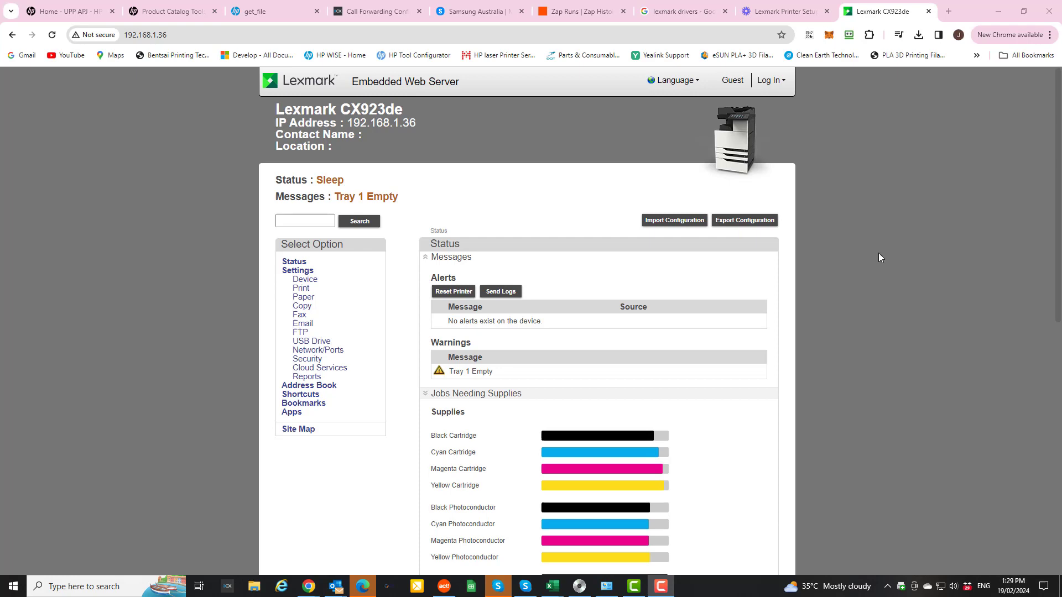
mouse_move(605, 111)
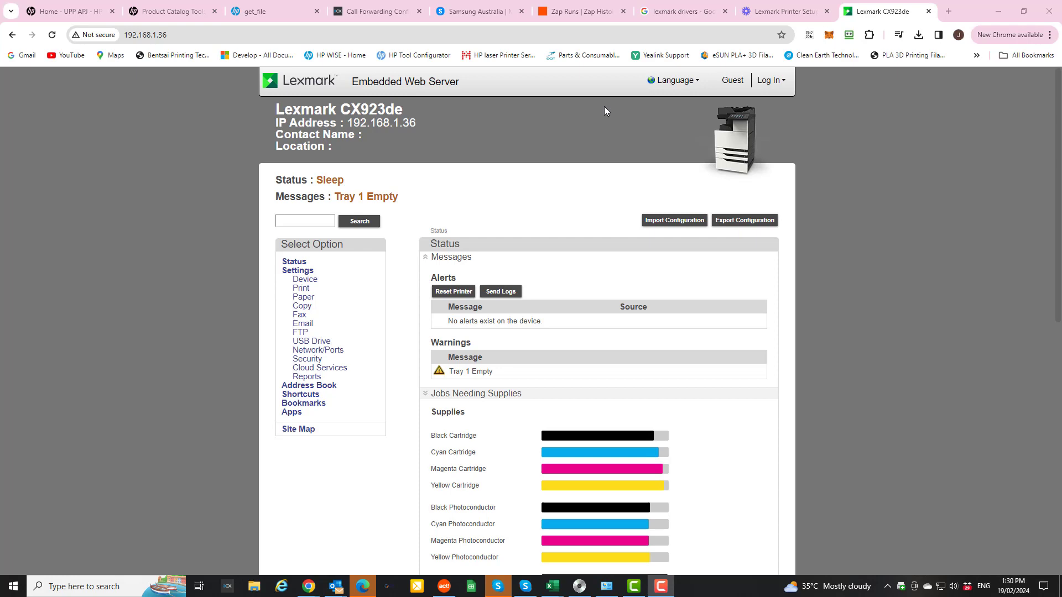
mouse_move(180, 59)
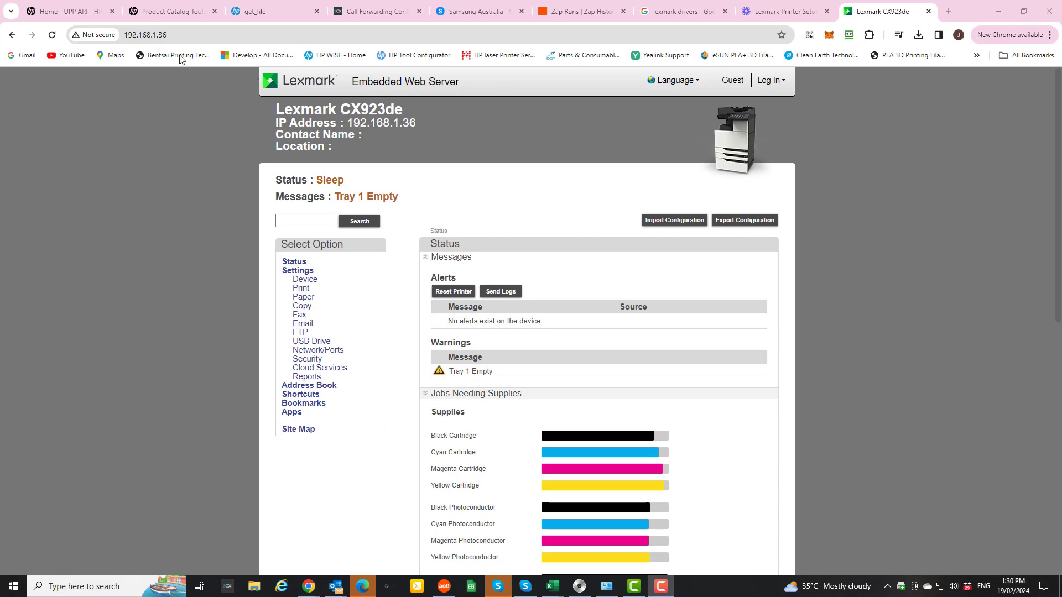
Step: Open Device settings and expand Update Firmware to reveal the available CXTMH.230.207 firmware
left_click(145, 34)
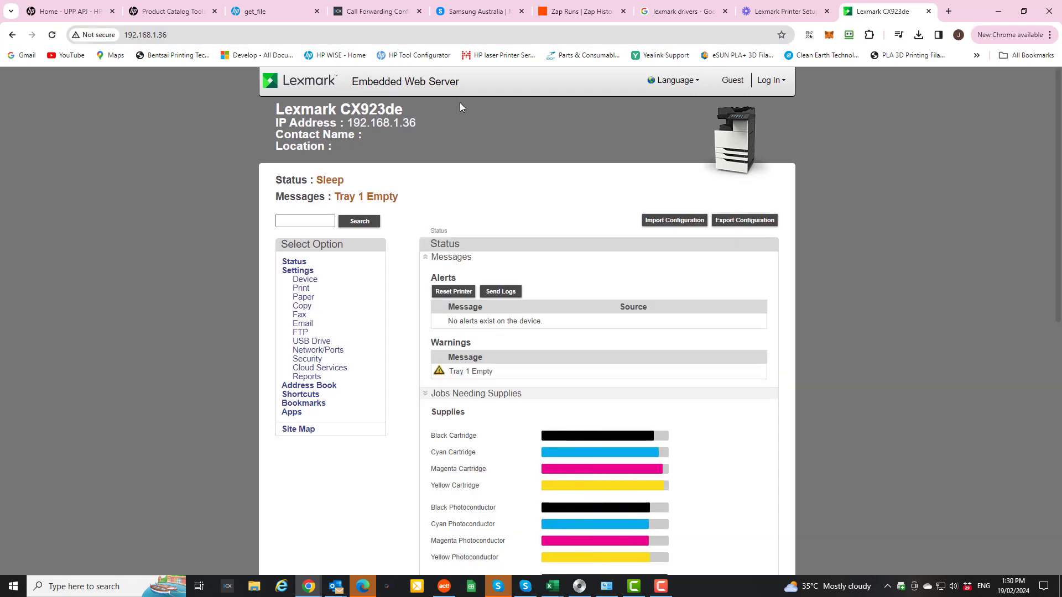
mouse_move(437, 126)
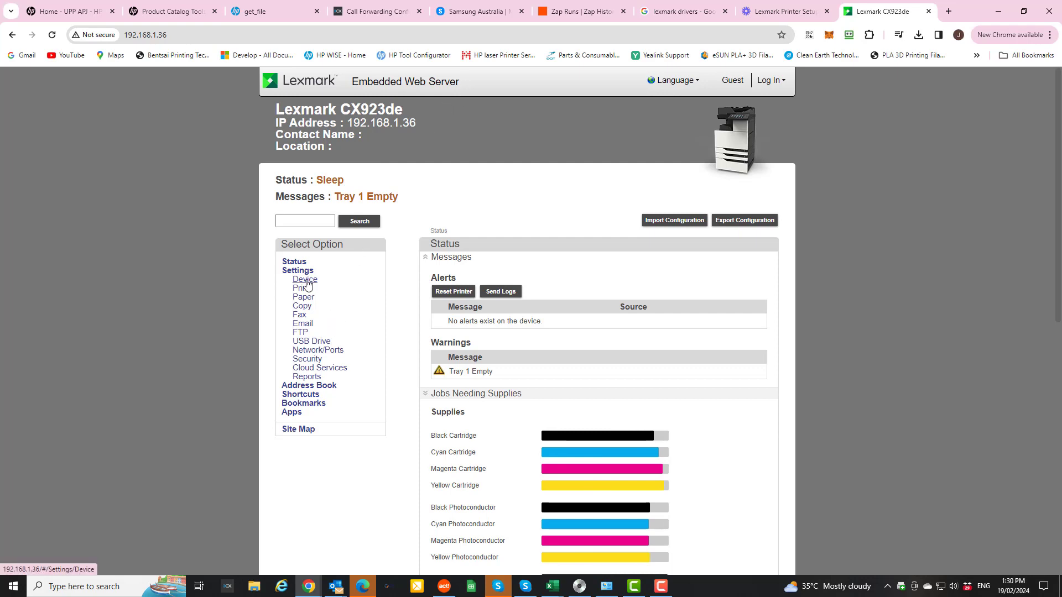
left_click(304, 279)
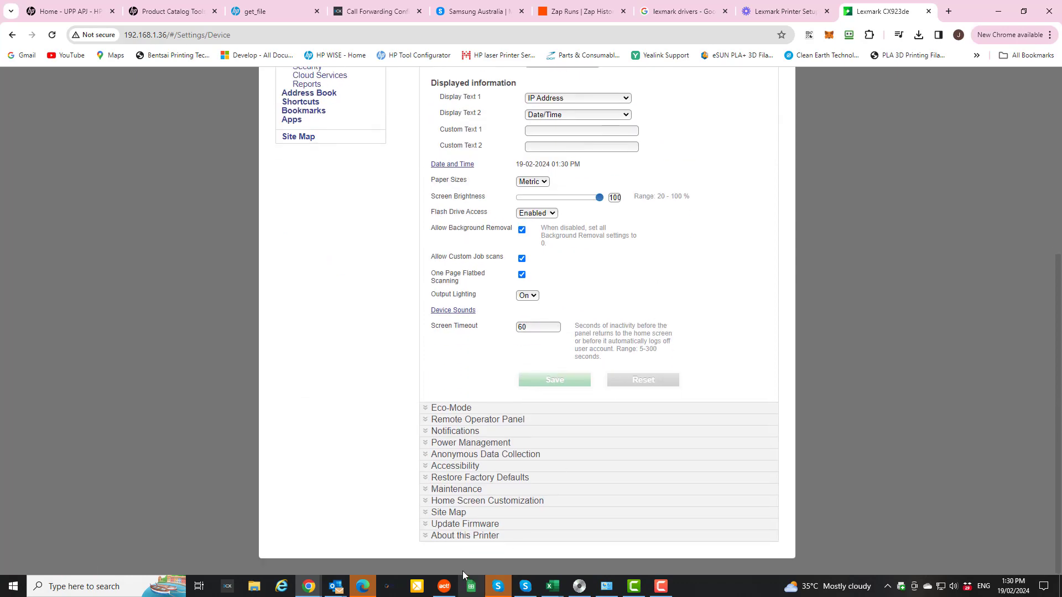
left_click(465, 524)
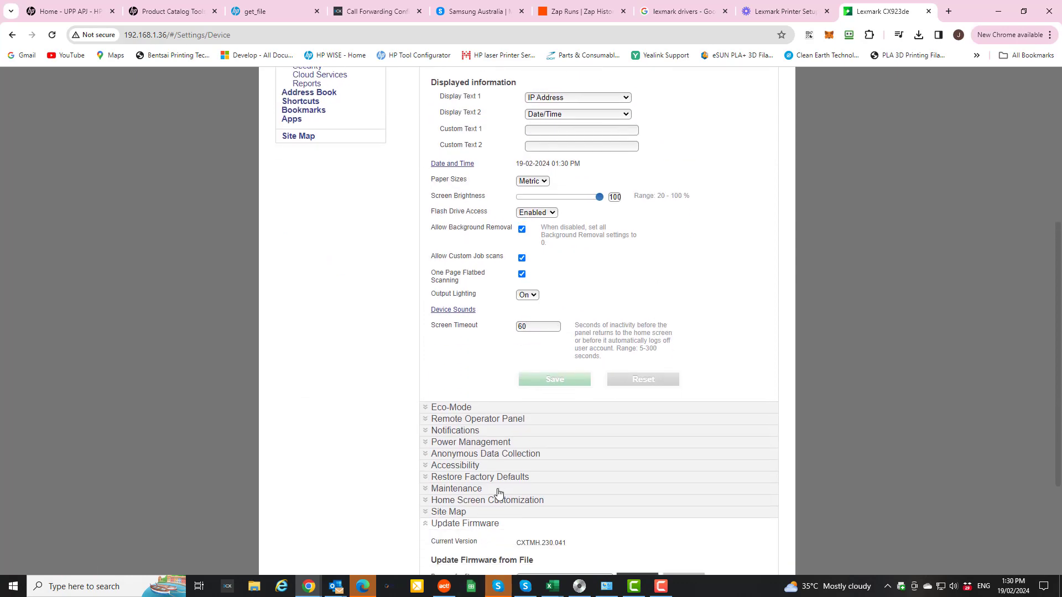
left_click(476, 453)
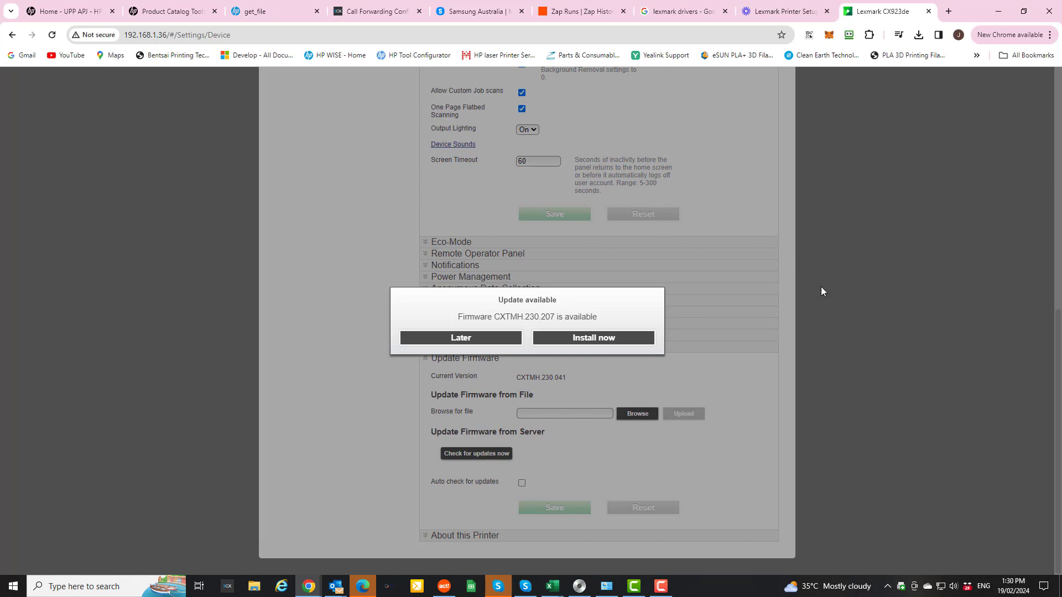
mouse_move(702, 329)
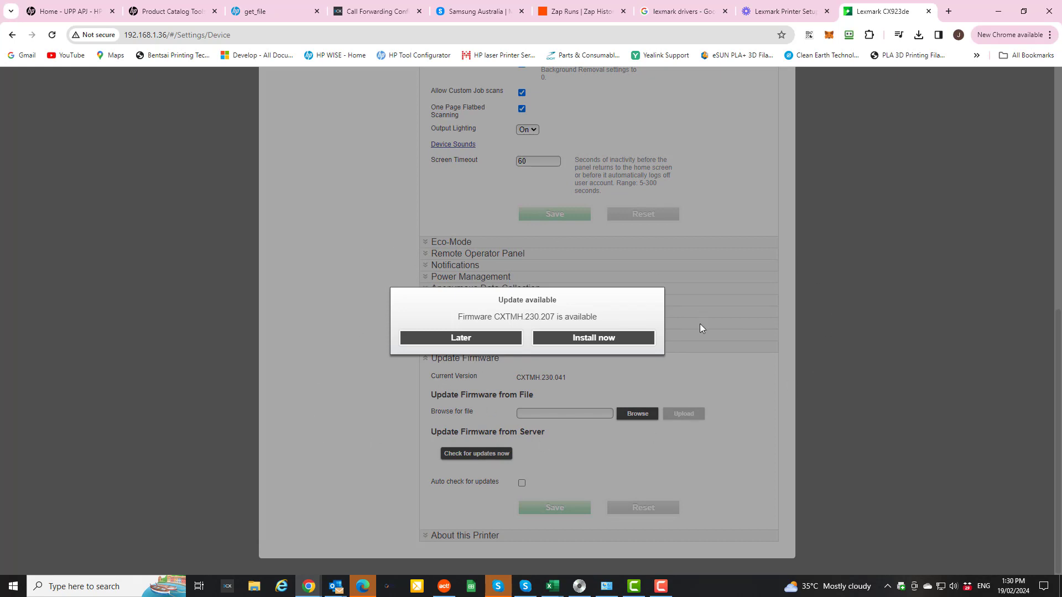
mouse_move(692, 314)
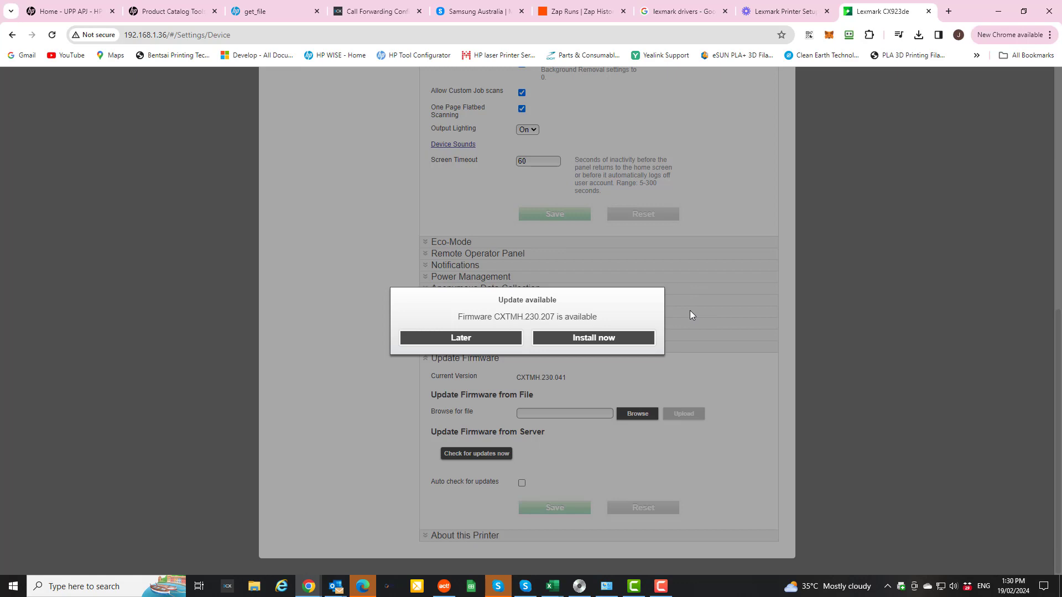
mouse_move(688, 316)
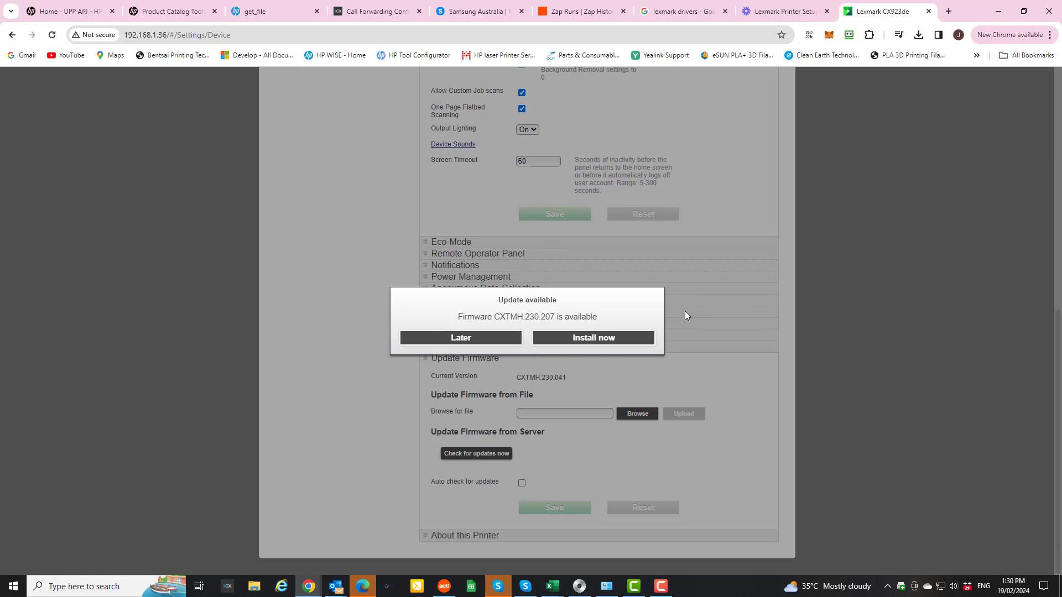
mouse_move(632, 334)
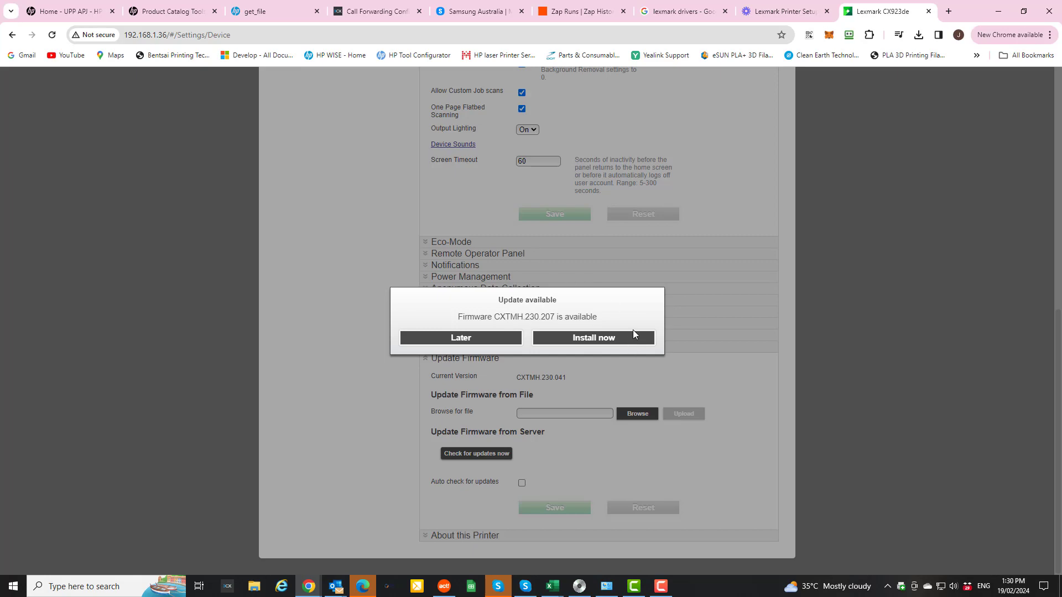
Step: Scroll up to show the 'Update available' prompt for firmware CXTMH.230.207
scroll("up", 3)
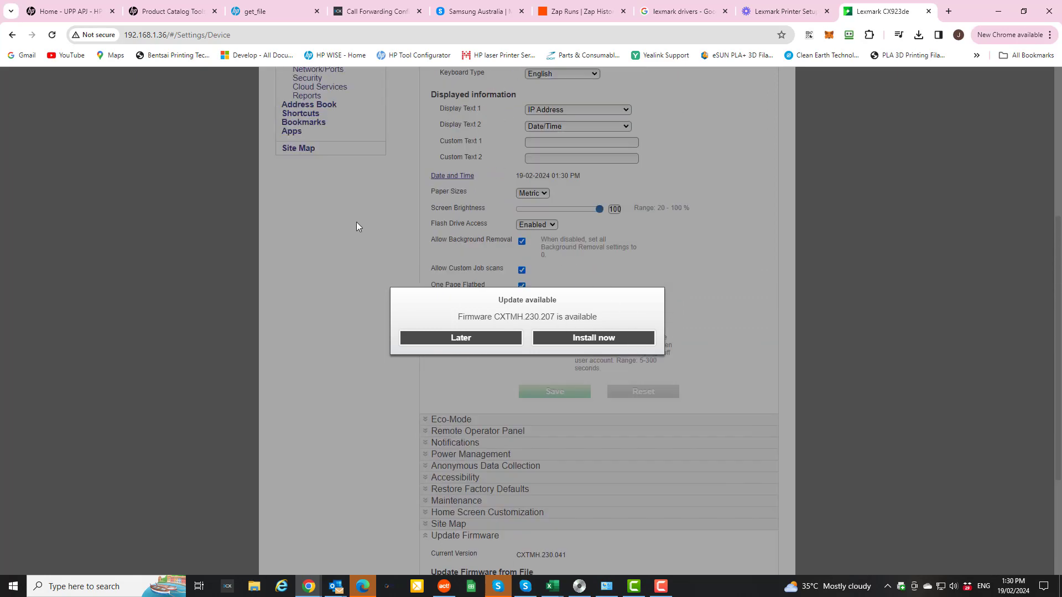